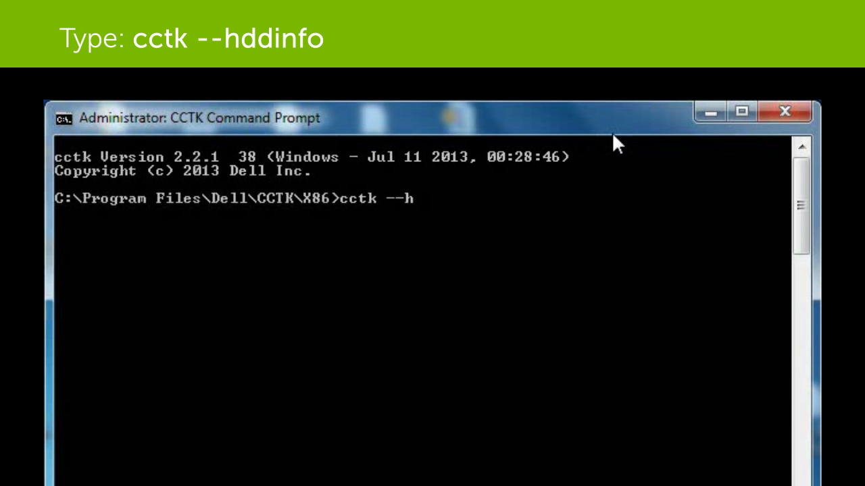
Step: Run cctk --hddinfo to list the internal drive, shown present and password-protected
{"action": "type", "text": "ddinfo"}
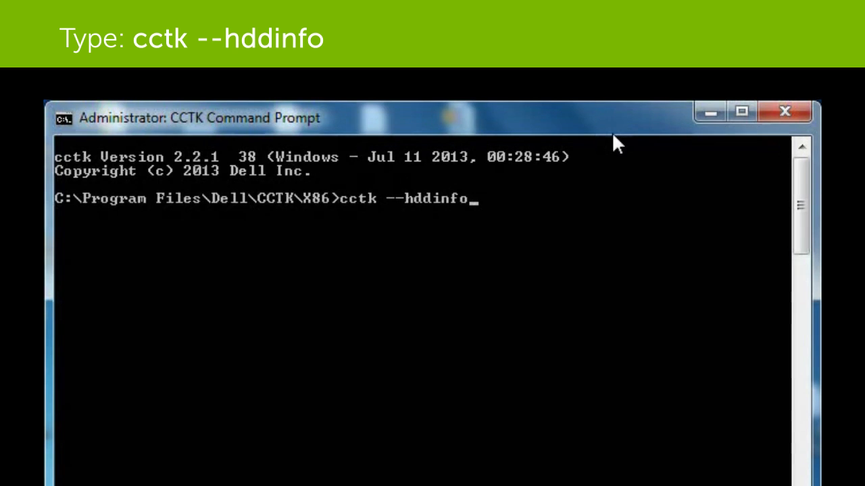
{"action": "key", "text": "enter"}
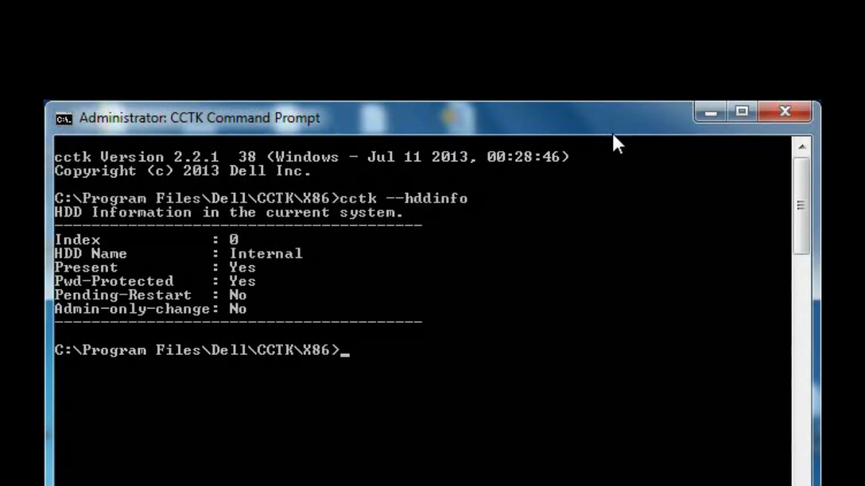
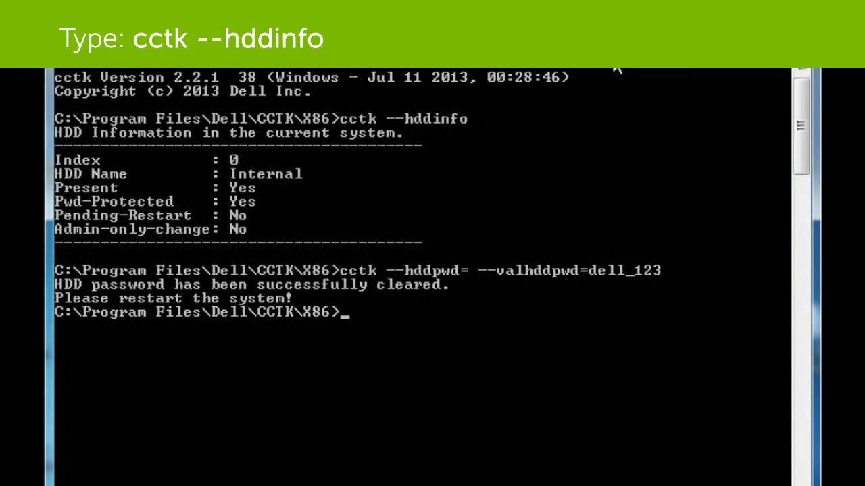
Step: Rerun cctk --hddinfo to confirm Pending-Restart is Yes, then begin a shutdown command
{"action": "type", "text": "cctk --h"}
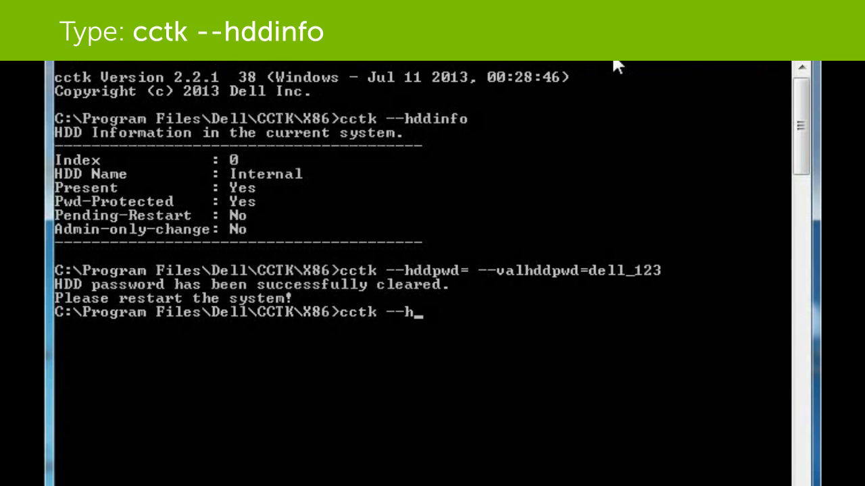
{"action": "type", "text": "ddinfo"}
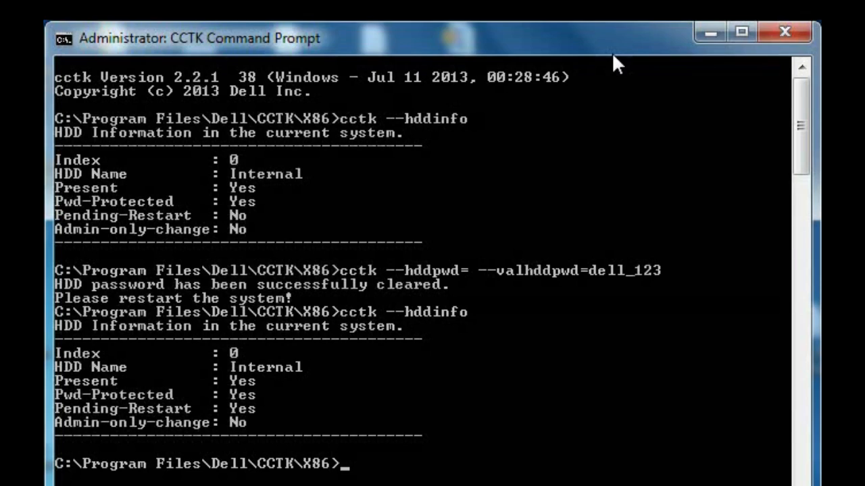
{"action": "type", "text": "shu"}
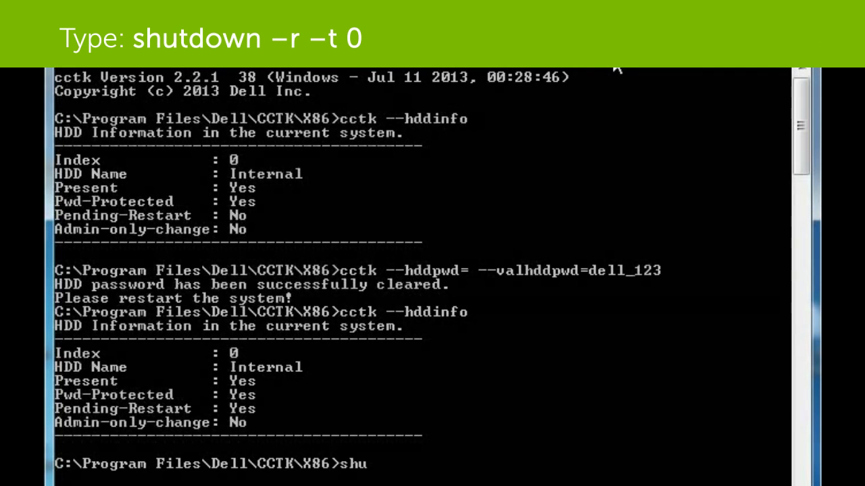
Step: Run shutdown -r -t 0 to reboot the machine immediately
{"action": "type", "text": "tdown"}
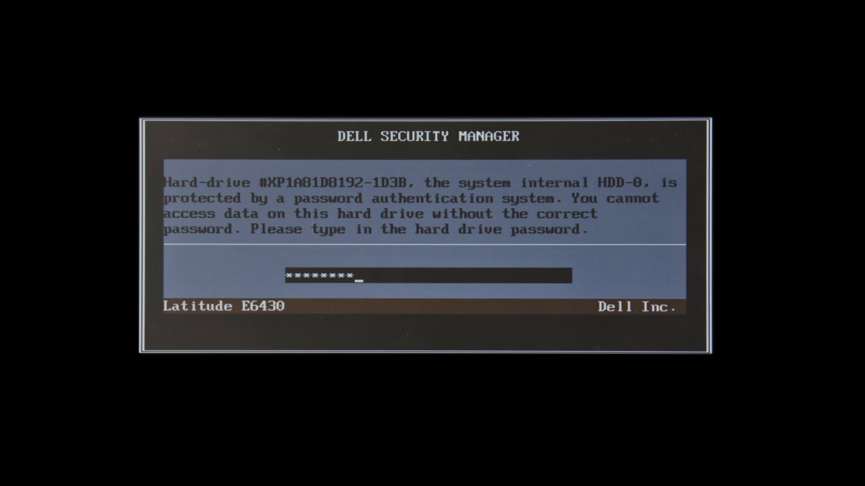
Step: Submit the hard drive password at the Dell Security Manager boot prompt
{"action": "key", "text": "Enter"}
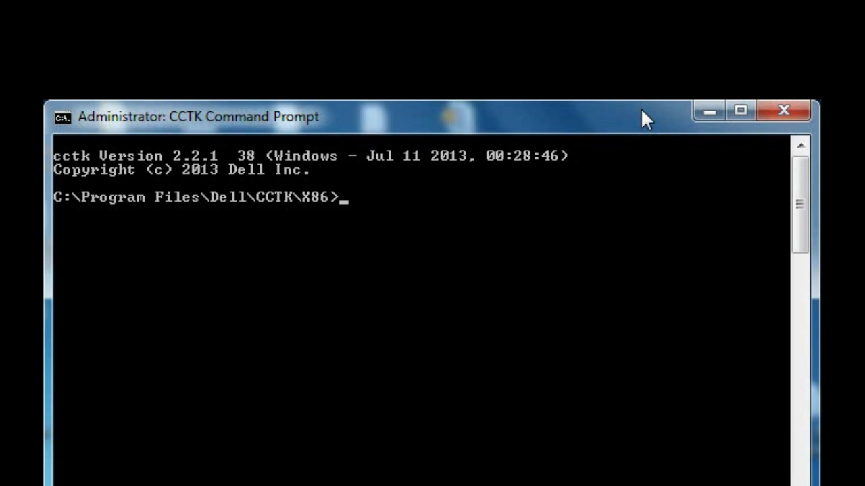
Step: Begin entering cctk --hddinfo in the fresh prompt, reaching 'cctk --hddin'
{"action": "type", "text": "cctk --"}
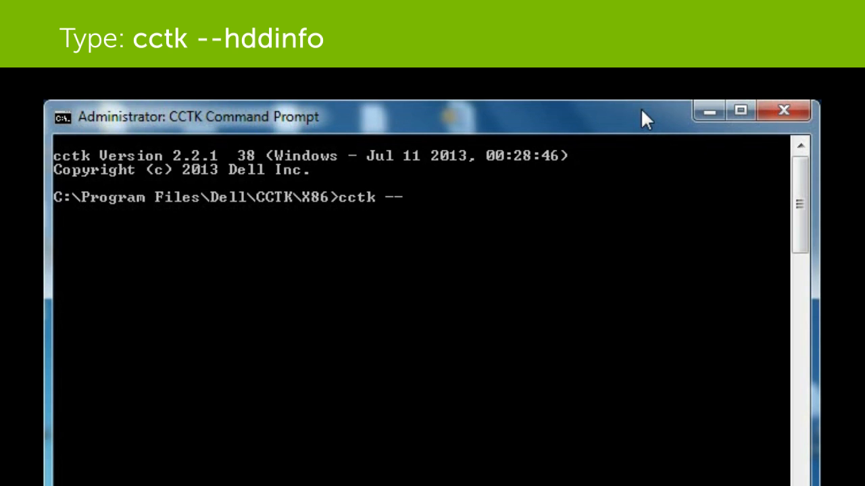
{"action": "type", "text": "hddin"}
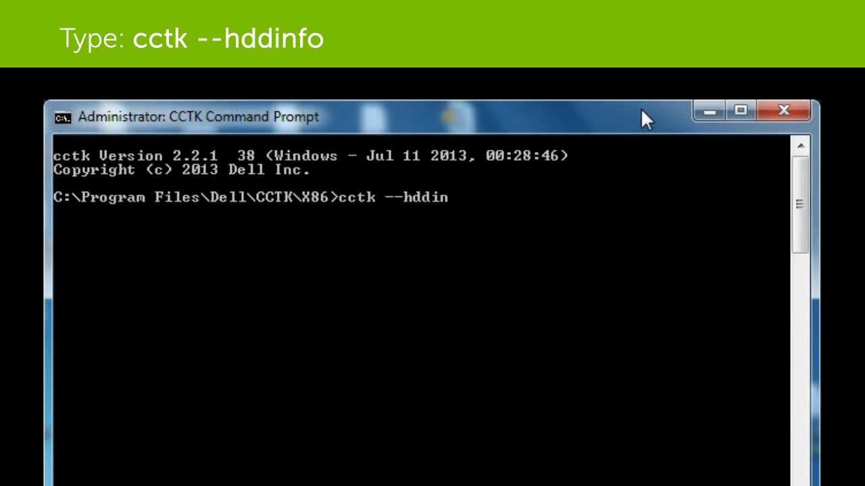